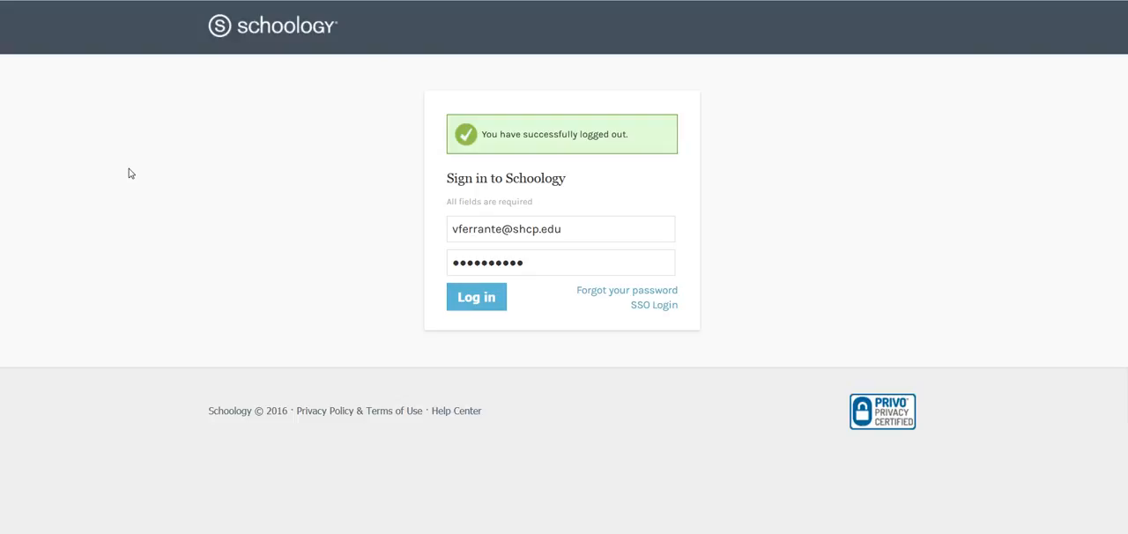
# Step: Sign in to the Schoology account so the home page with Recent Activity loads
pyautogui.click(487, 263)
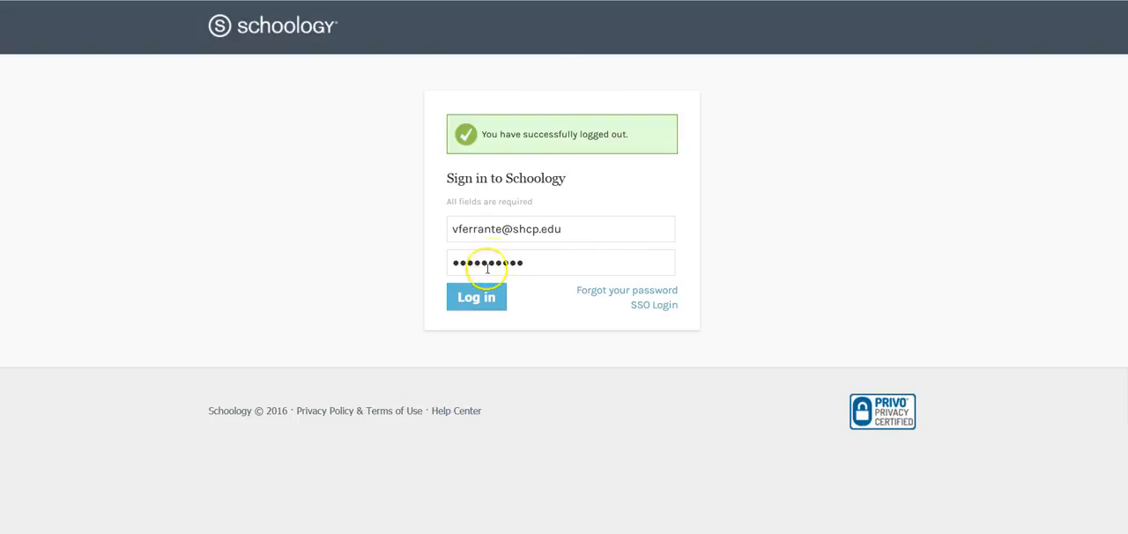
pyautogui.click(476, 296)
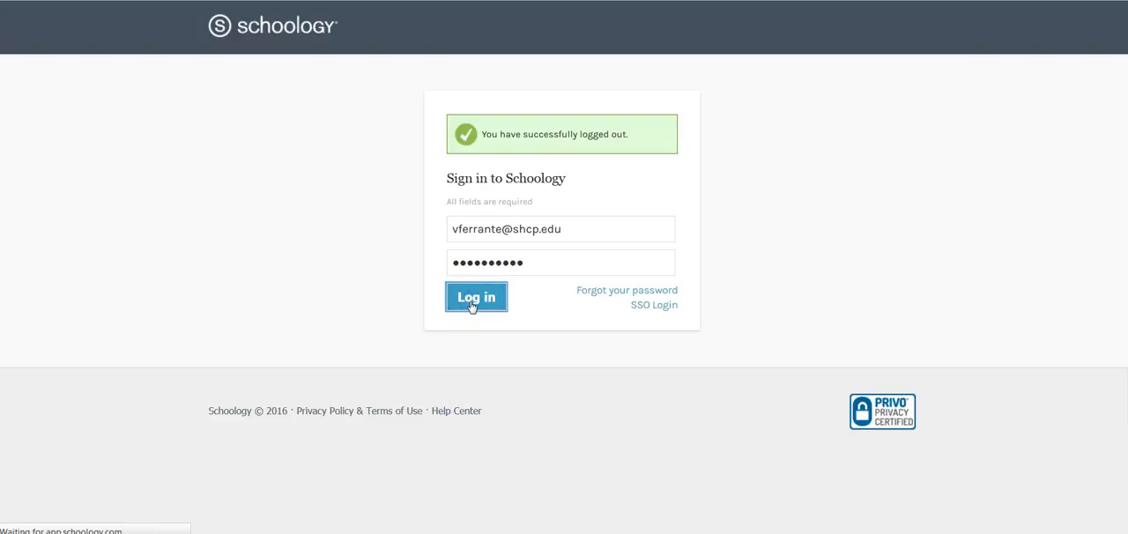
pyautogui.click(476, 296)
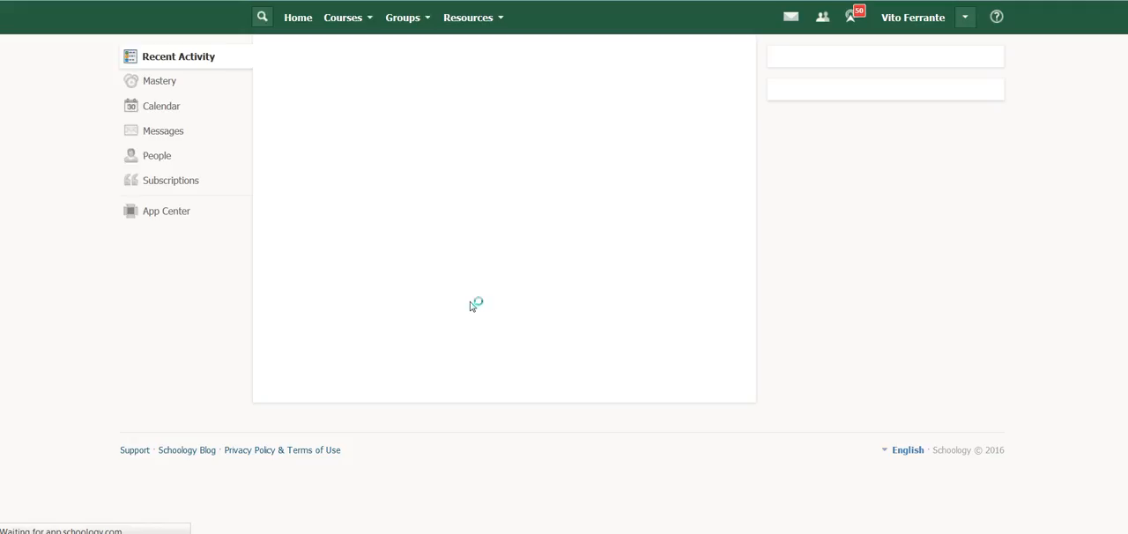
pyautogui.click(292, 18)
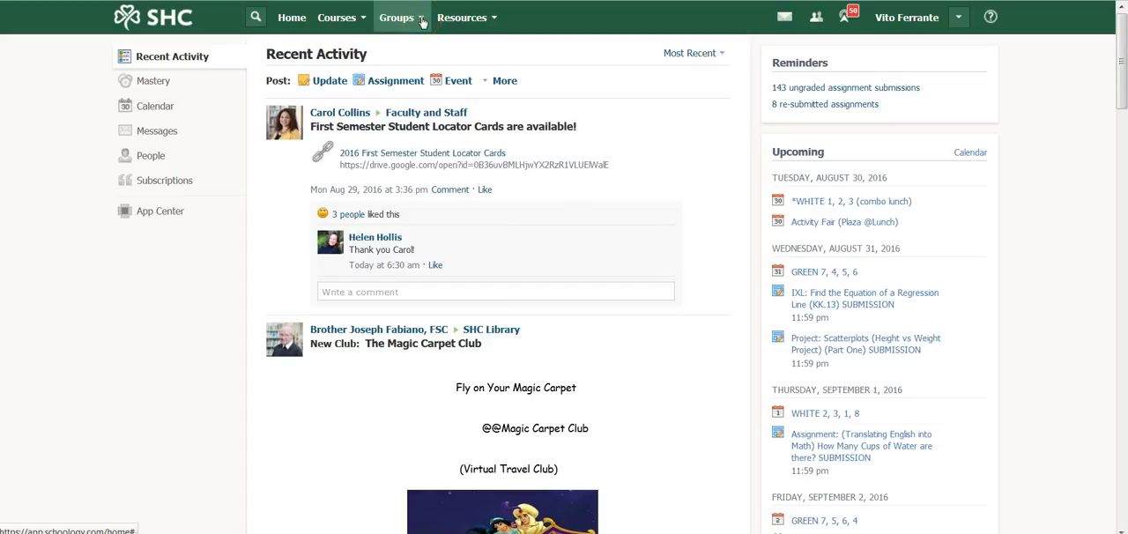
# Step: Show the full Groups page listing all the account's groups via See All
pyautogui.click(397, 17)
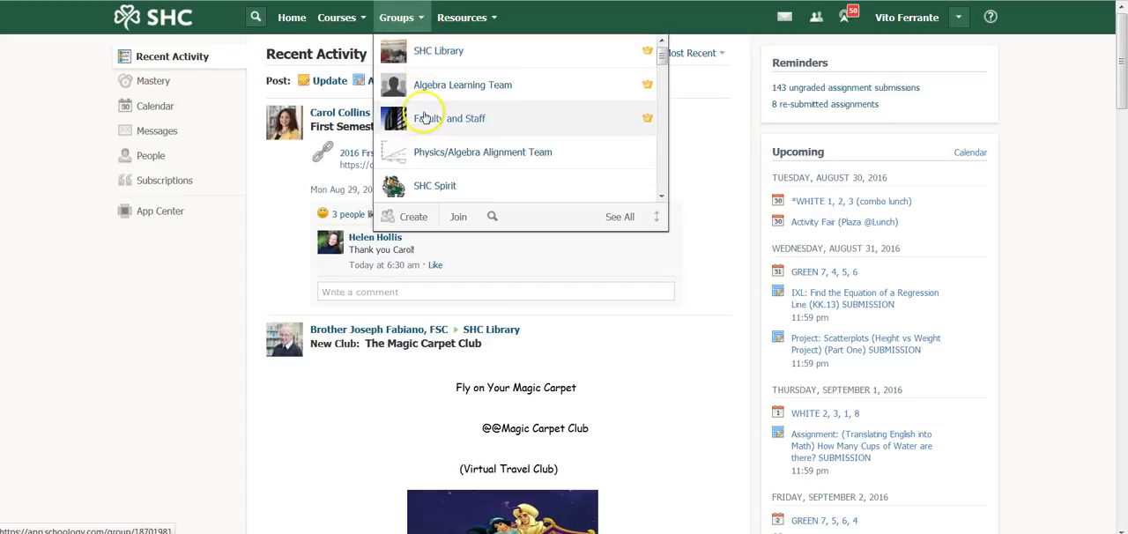
pyautogui.moveTo(434, 60)
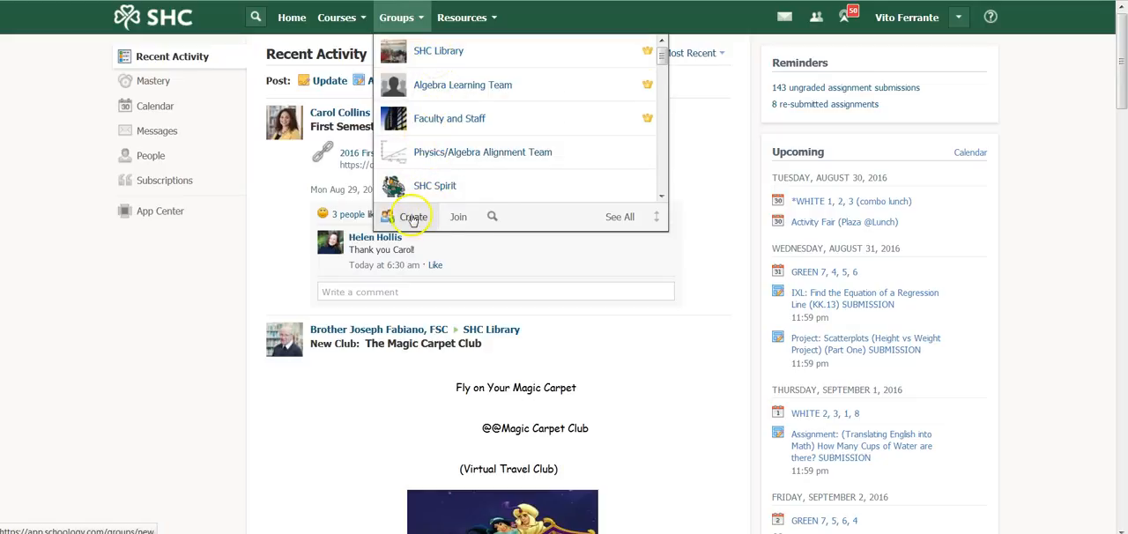
pyautogui.moveTo(529, 228)
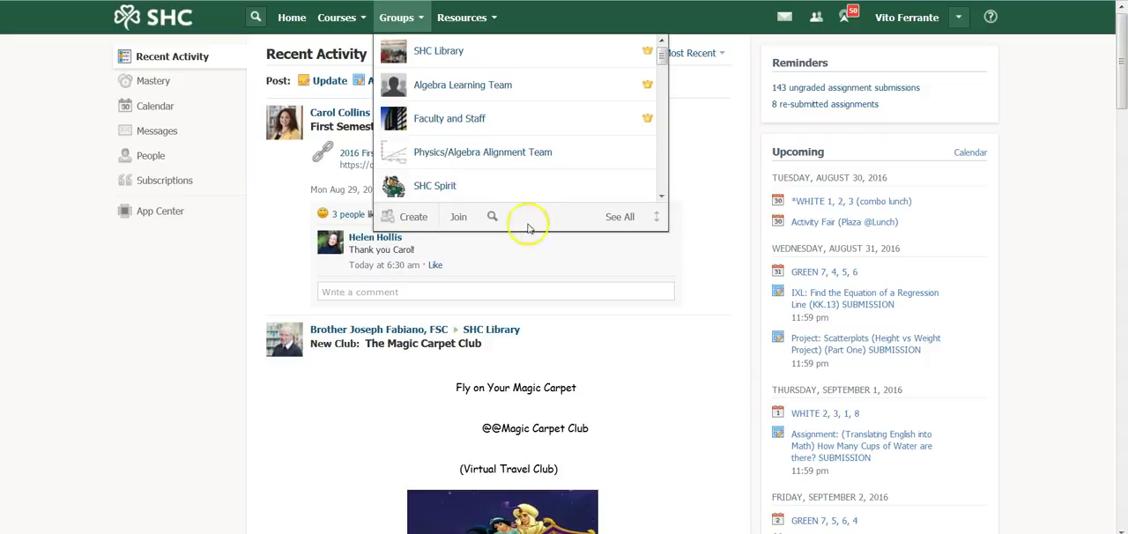
pyautogui.moveTo(656, 217)
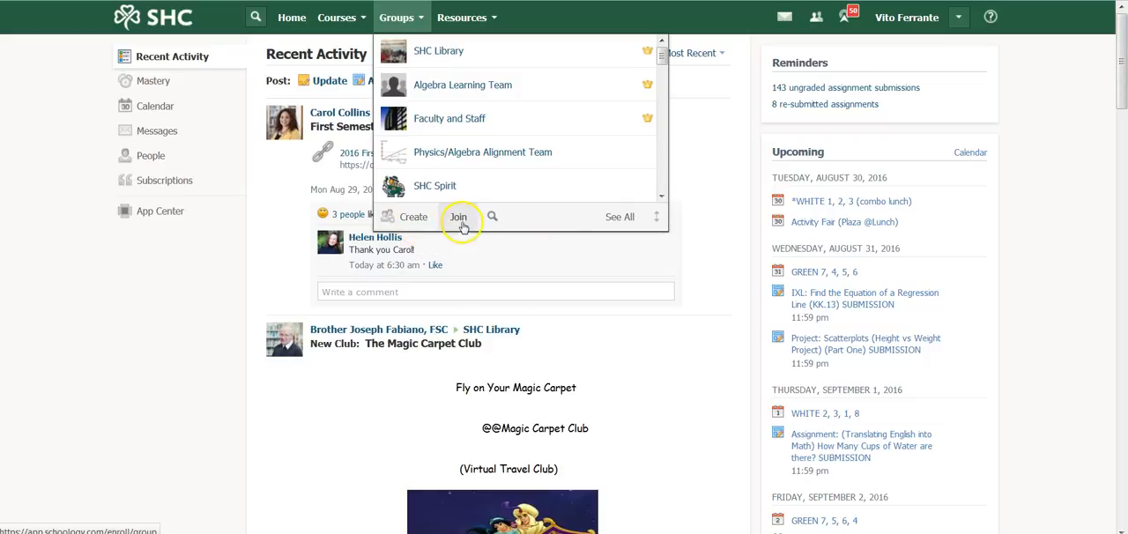
pyautogui.moveTo(621, 217)
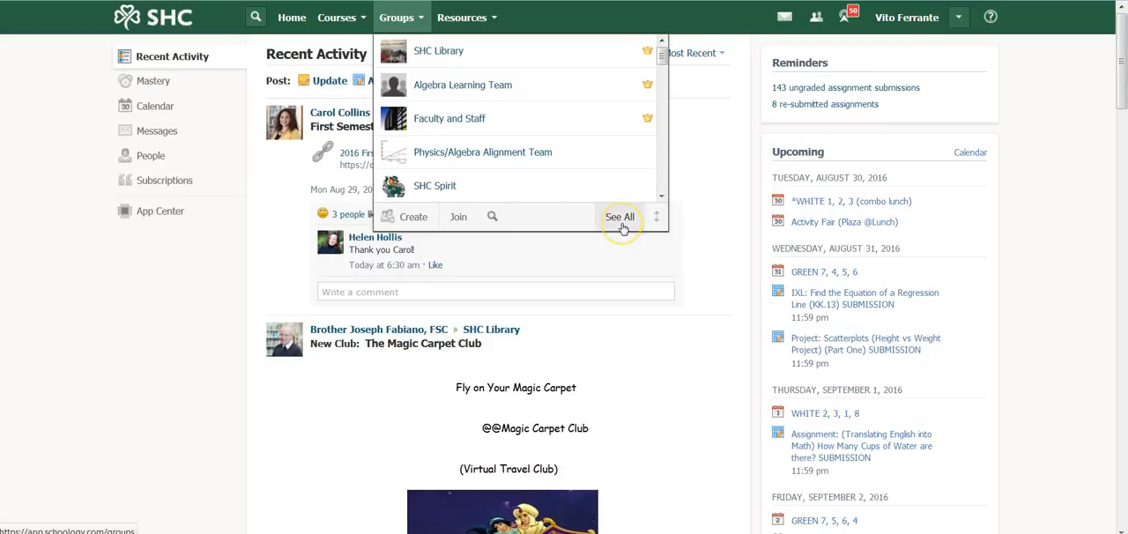
pyautogui.moveTo(621, 215)
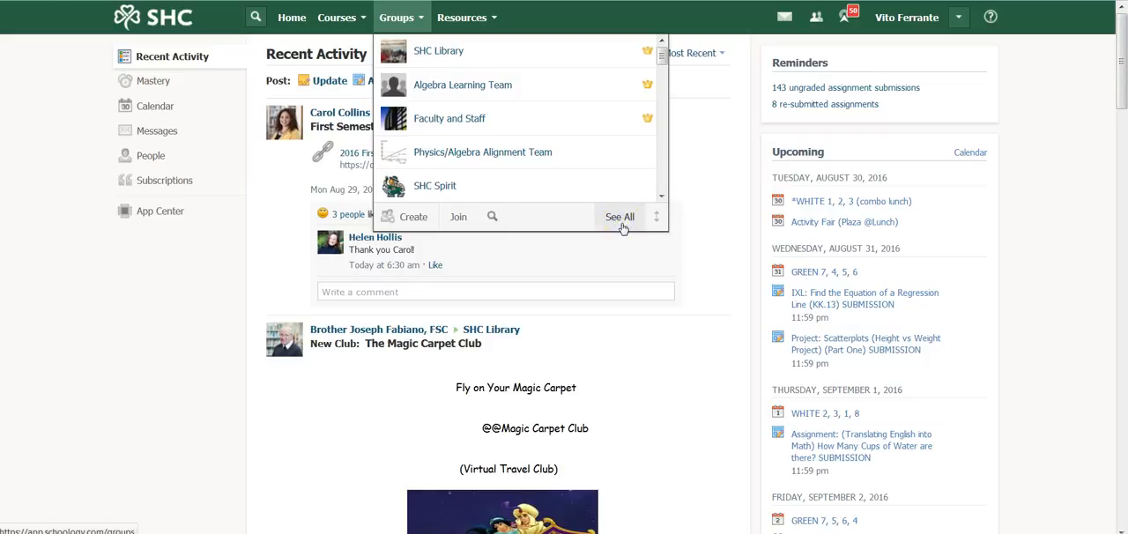
pyautogui.click(620, 216)
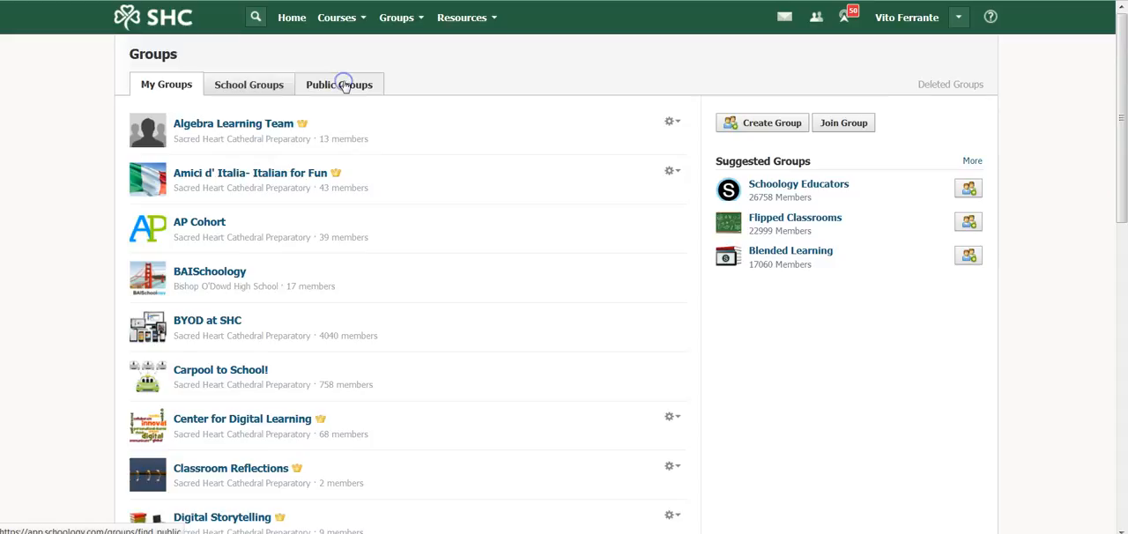
# Step: Browse the Public Groups directory, including Schoology Educators and Flipped Classrooms
pyautogui.click(338, 85)
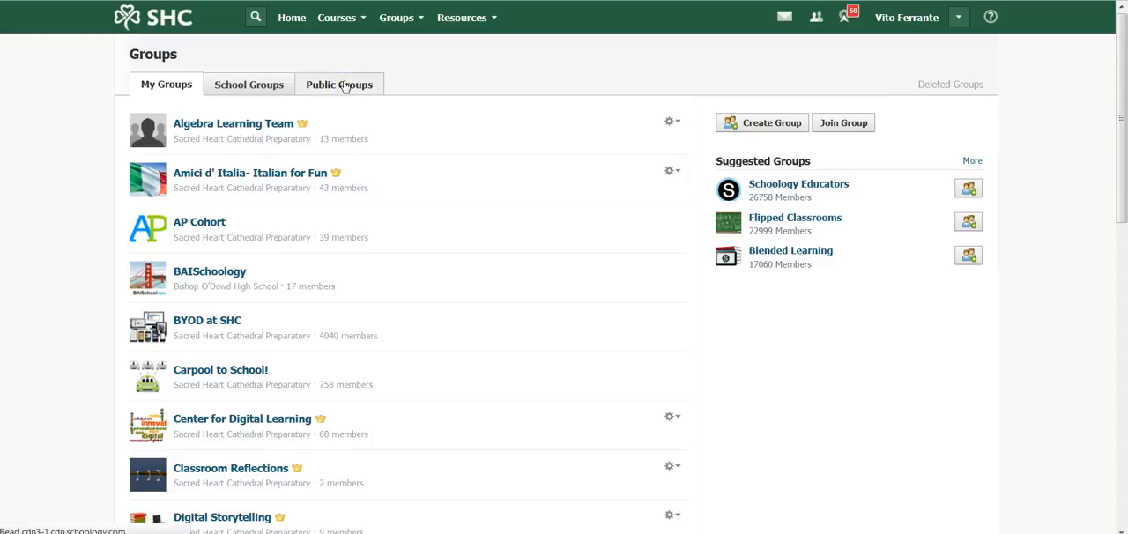
pyautogui.click(338, 84)
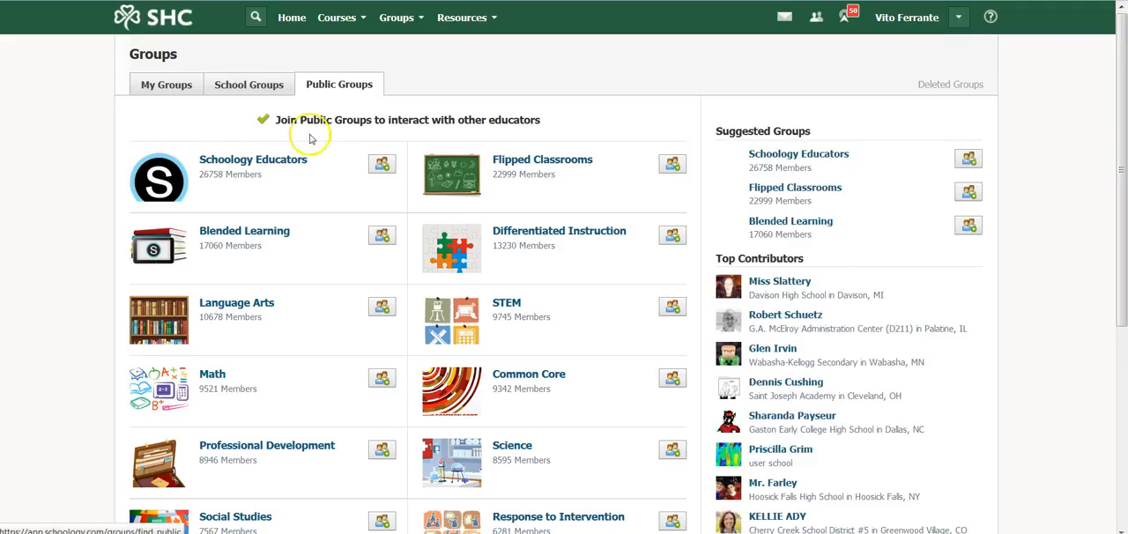
pyautogui.moveTo(325, 368)
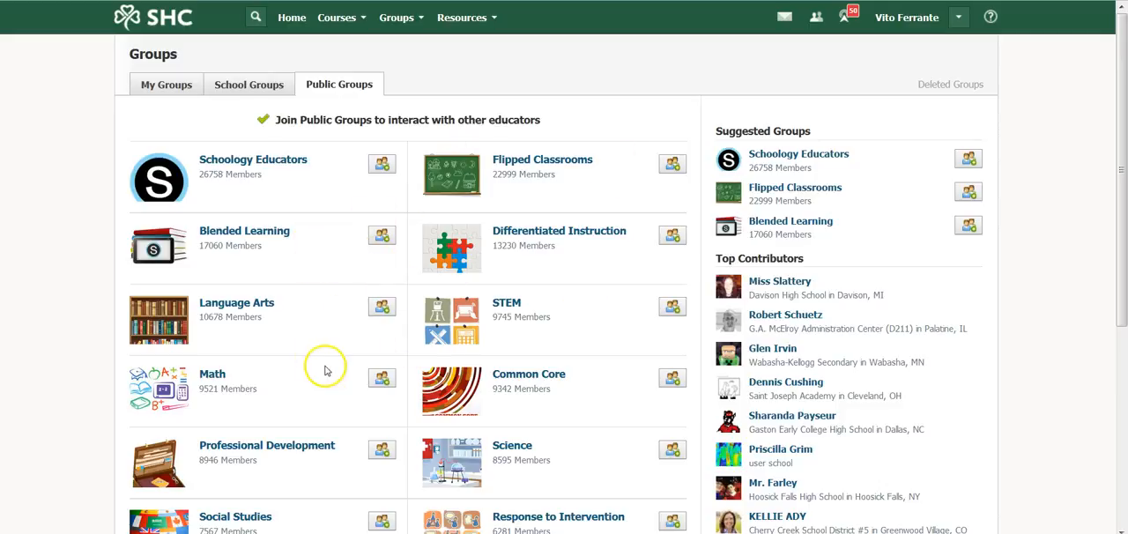
pyautogui.moveTo(359, 423)
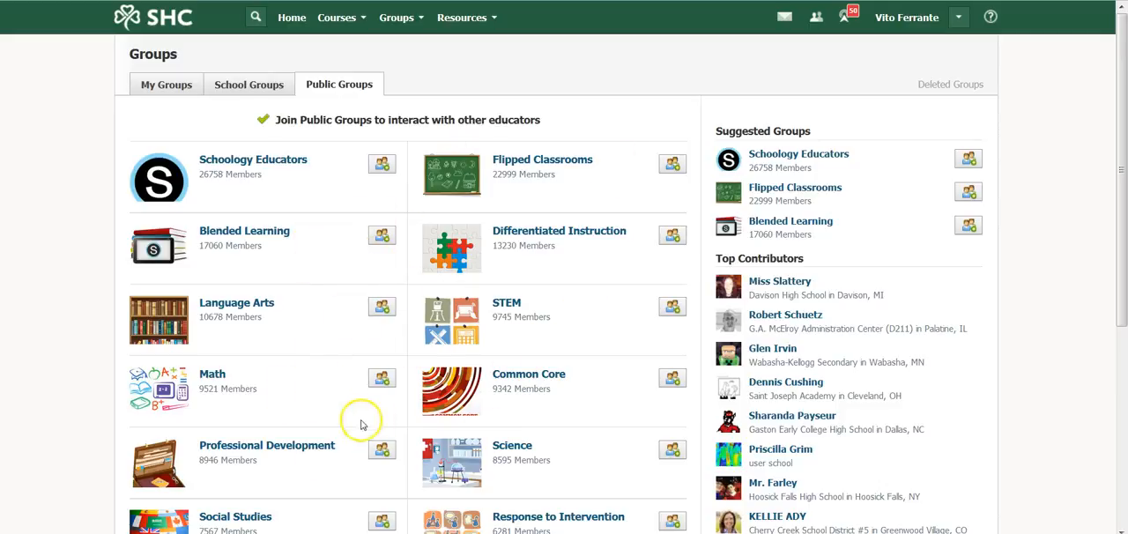
pyautogui.moveTo(511, 256)
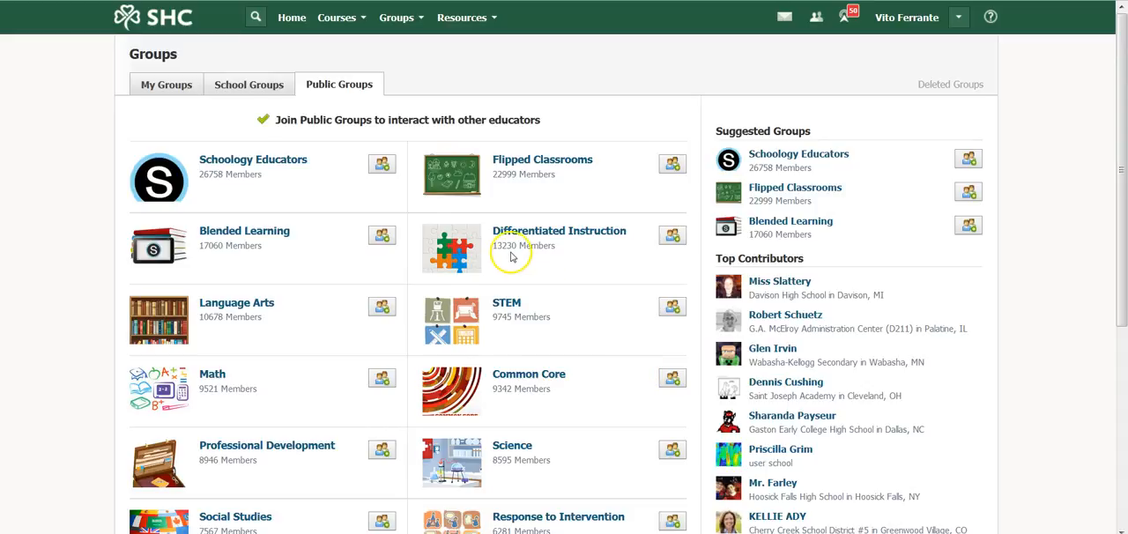
pyautogui.moveTo(494, 183)
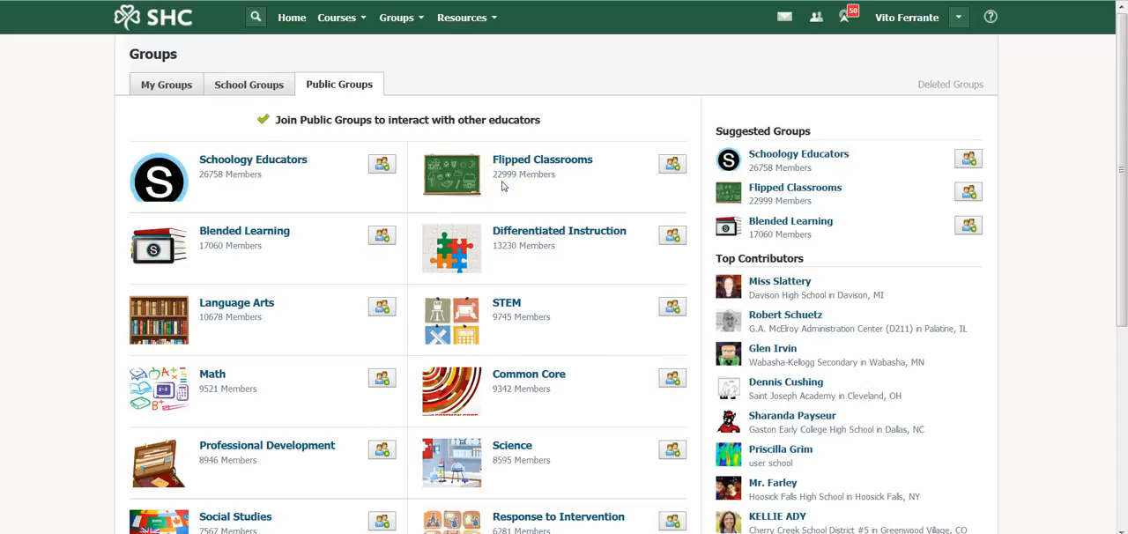
pyautogui.moveTo(1119, 116)
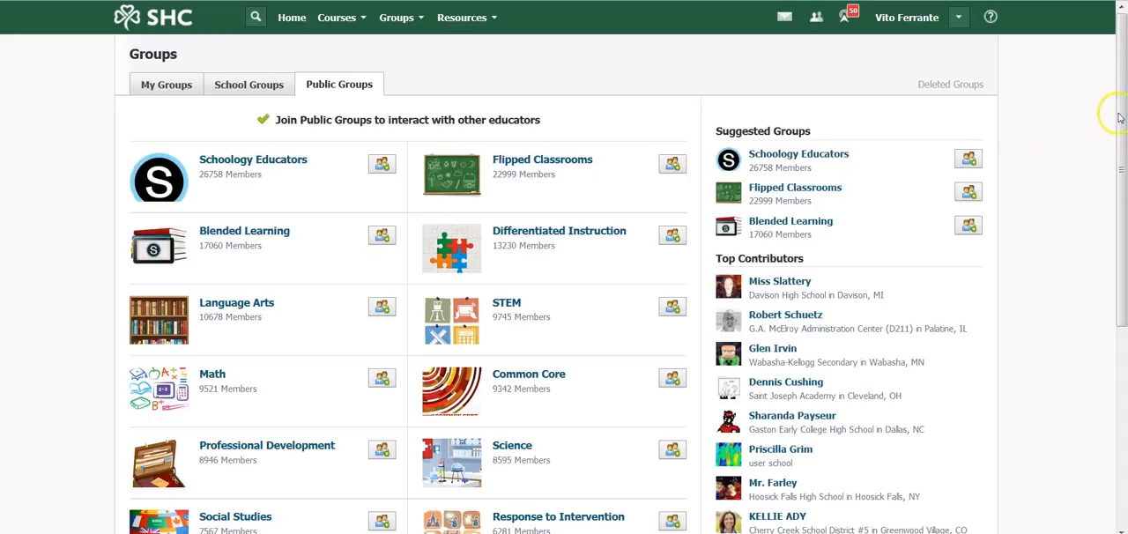
pyautogui.scroll(-3)
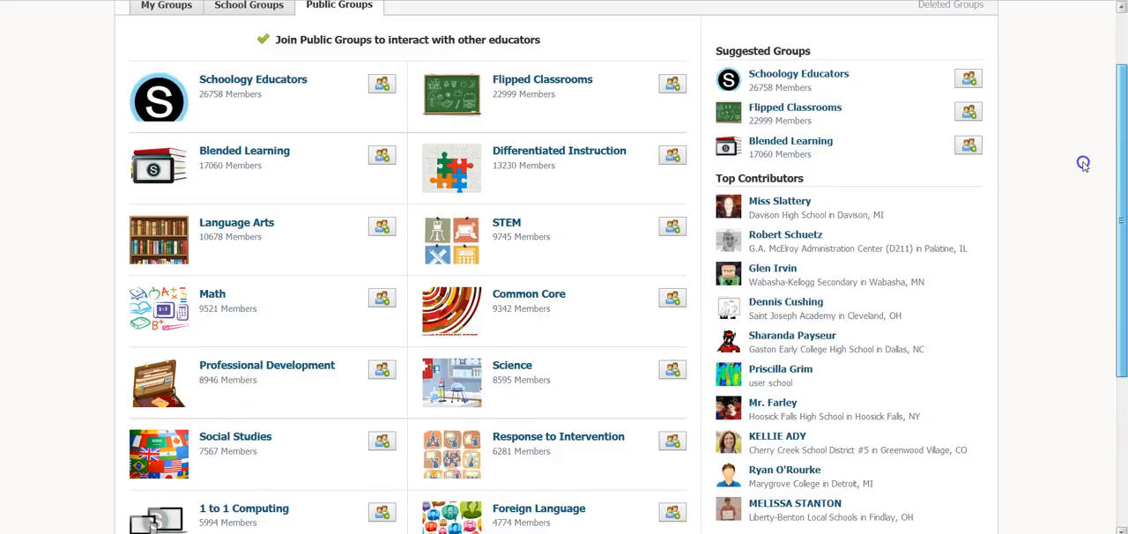
pyautogui.moveTo(1084, 166)
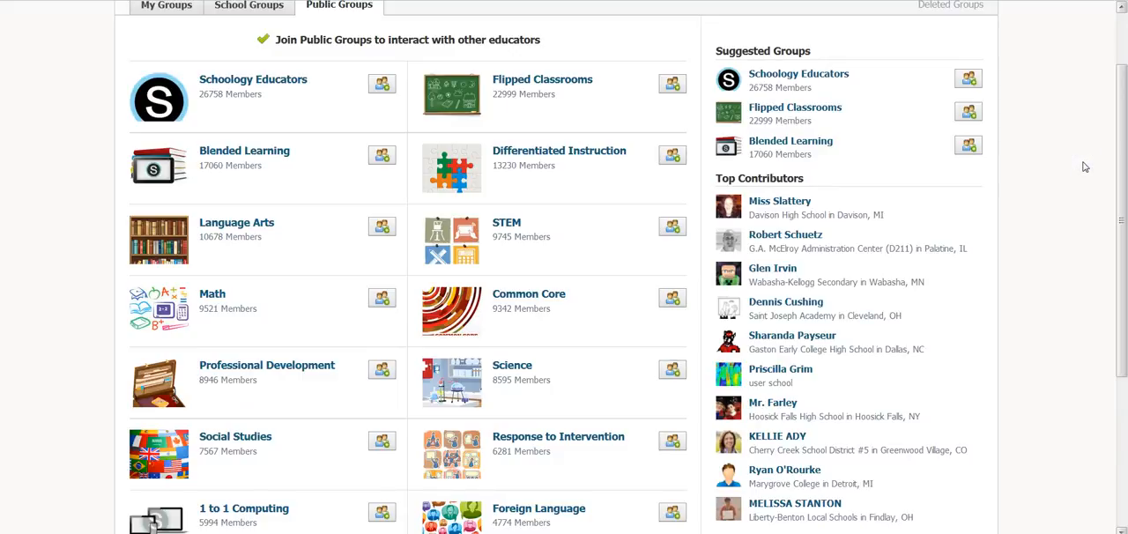
pyautogui.moveTo(1118, 164)
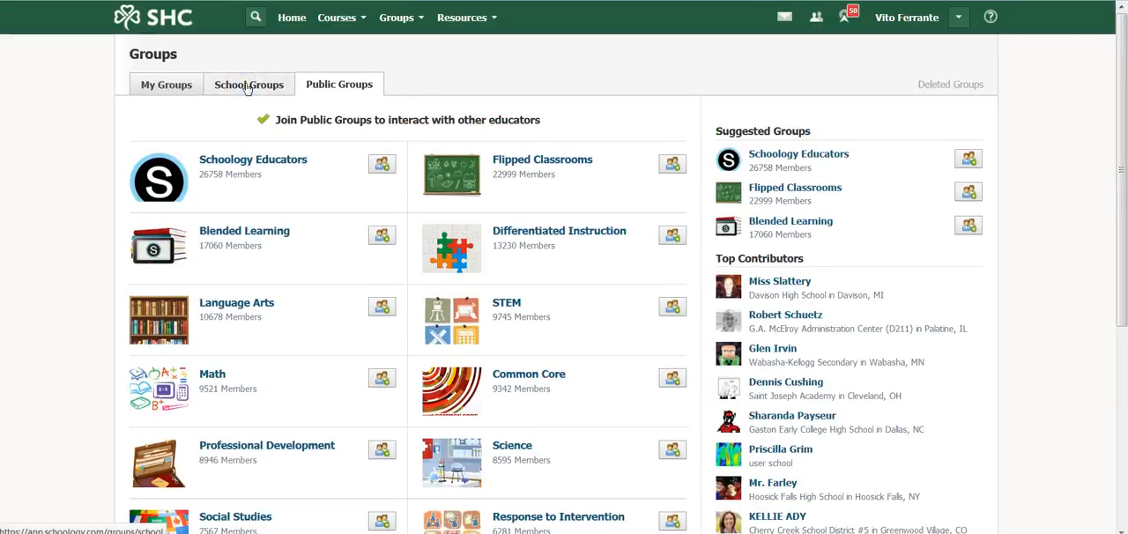
pyautogui.click(248, 85)
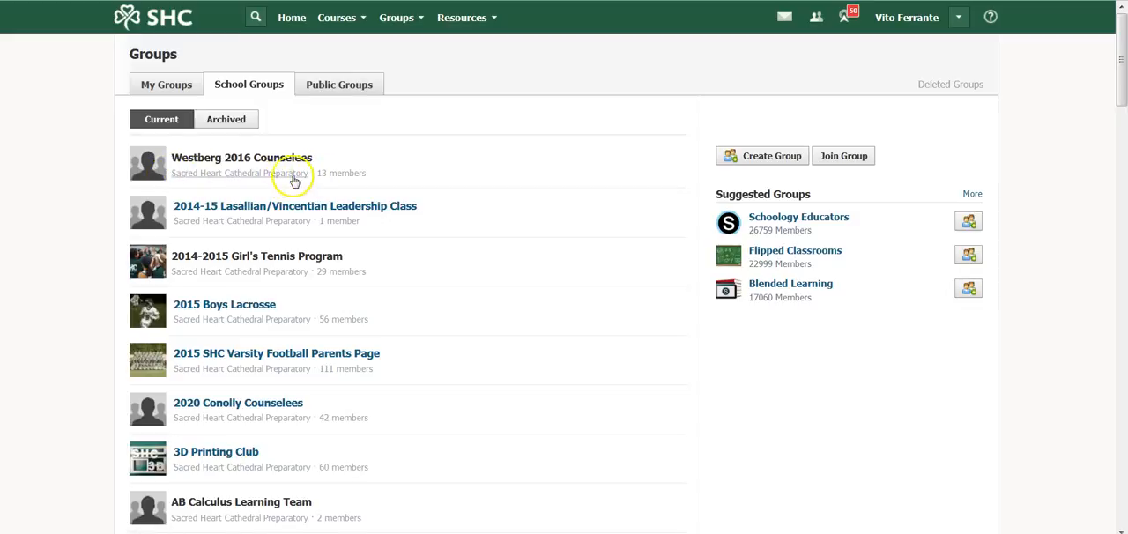
pyautogui.moveTo(201, 215)
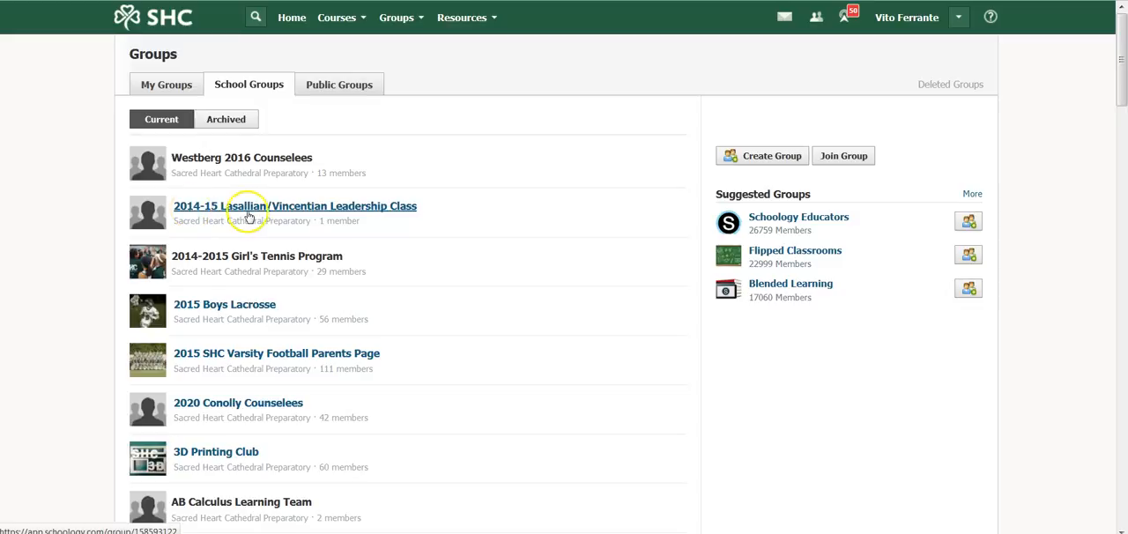
pyautogui.moveTo(409, 211)
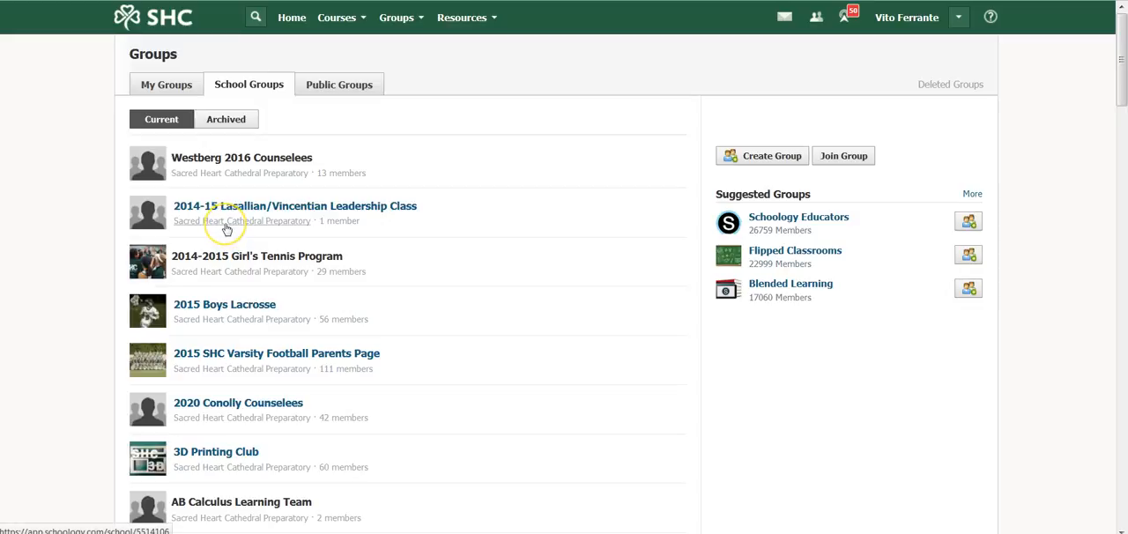
pyautogui.moveTo(226, 229)
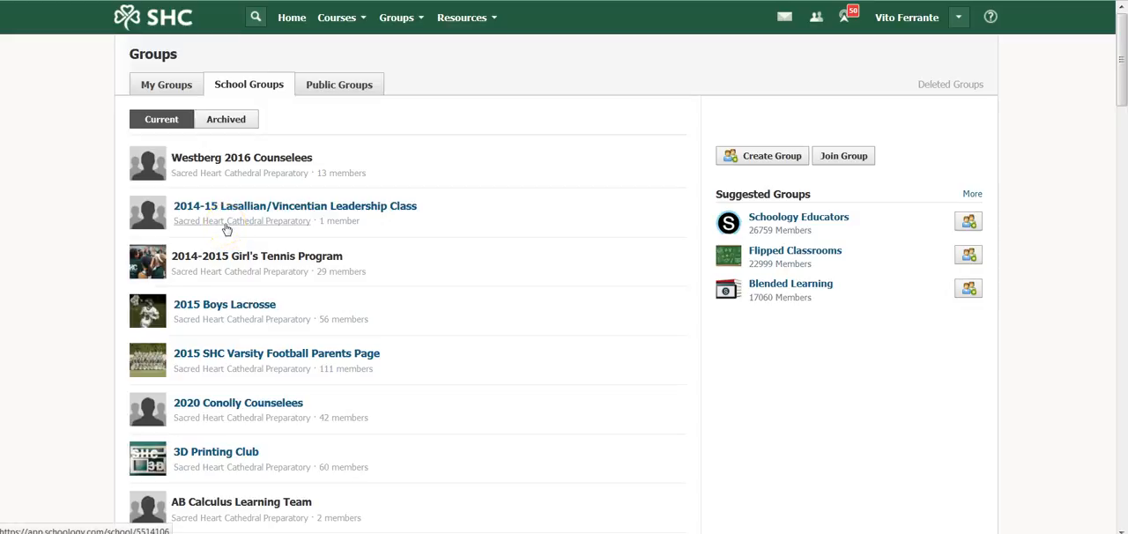
pyautogui.moveTo(245, 344)
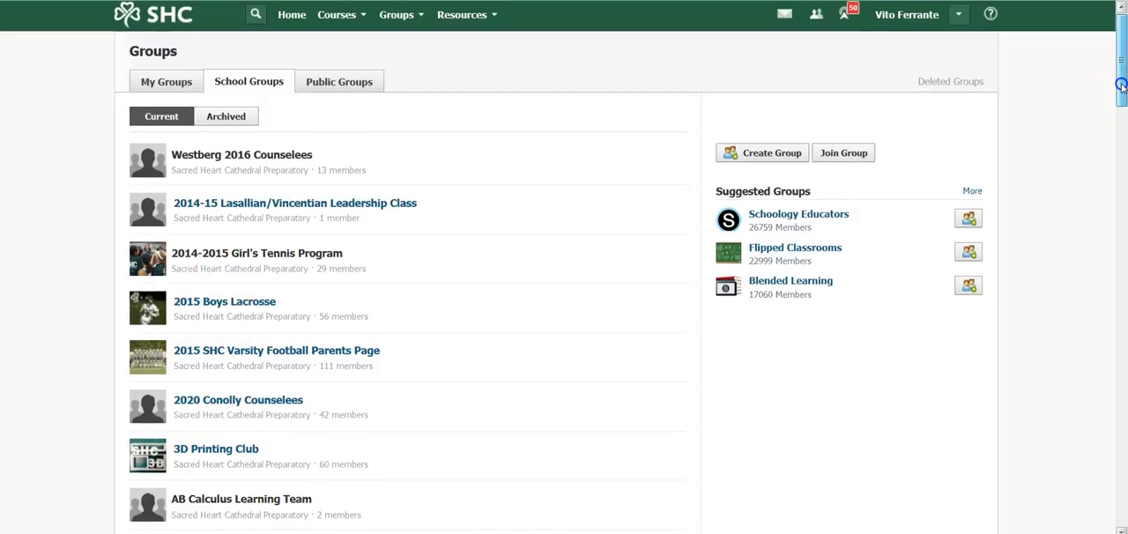
pyautogui.scroll(-3)
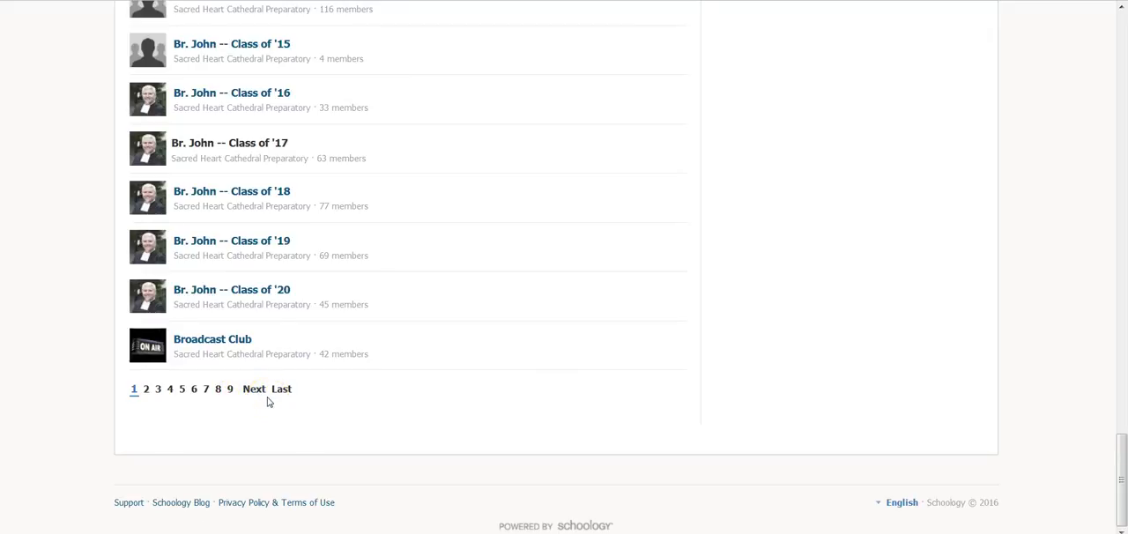
pyautogui.moveTo(876, 414)
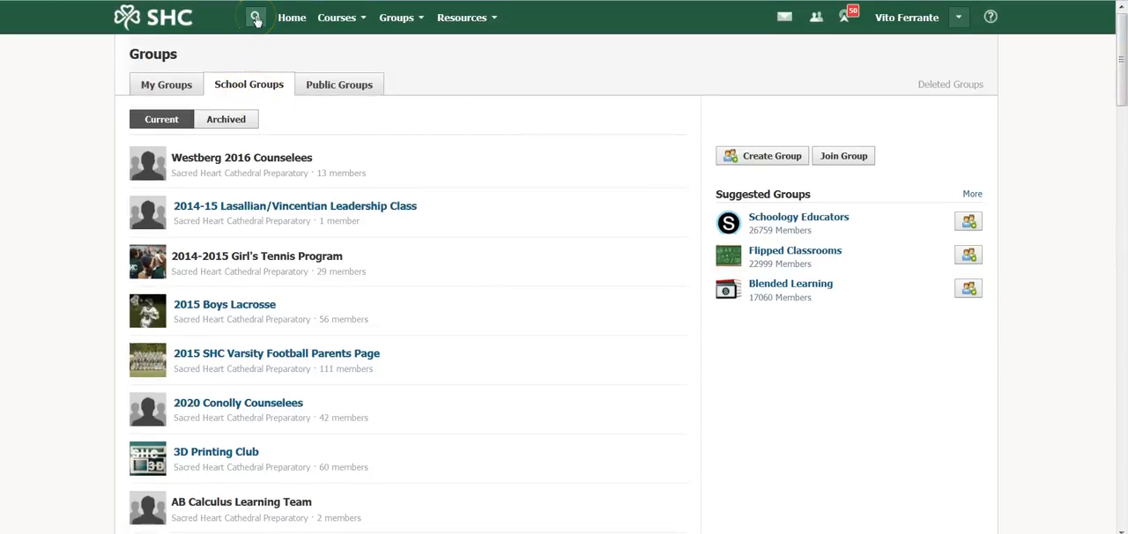
# Step: Search the site for 'Irish' and go to the Irish for a Day Student Ambassadors group
pyautogui.click(256, 18)
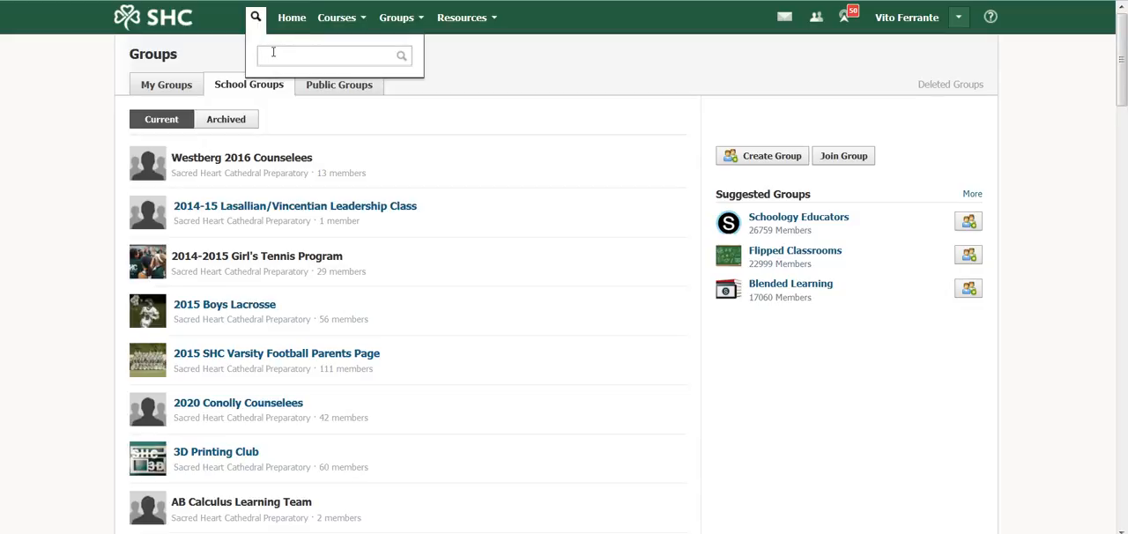
pyautogui.write('2016')
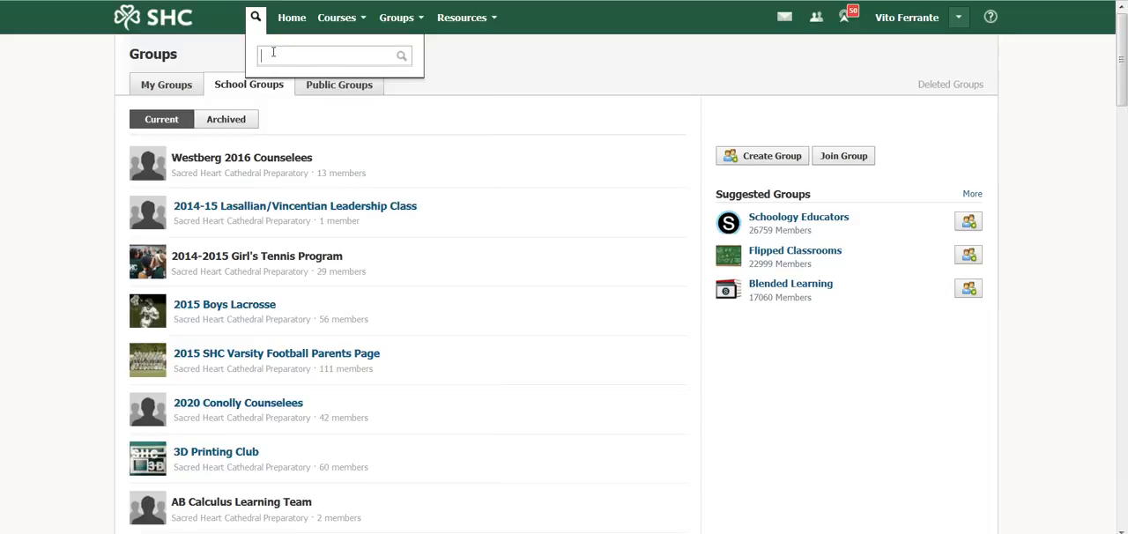
pyautogui.write('Irish')
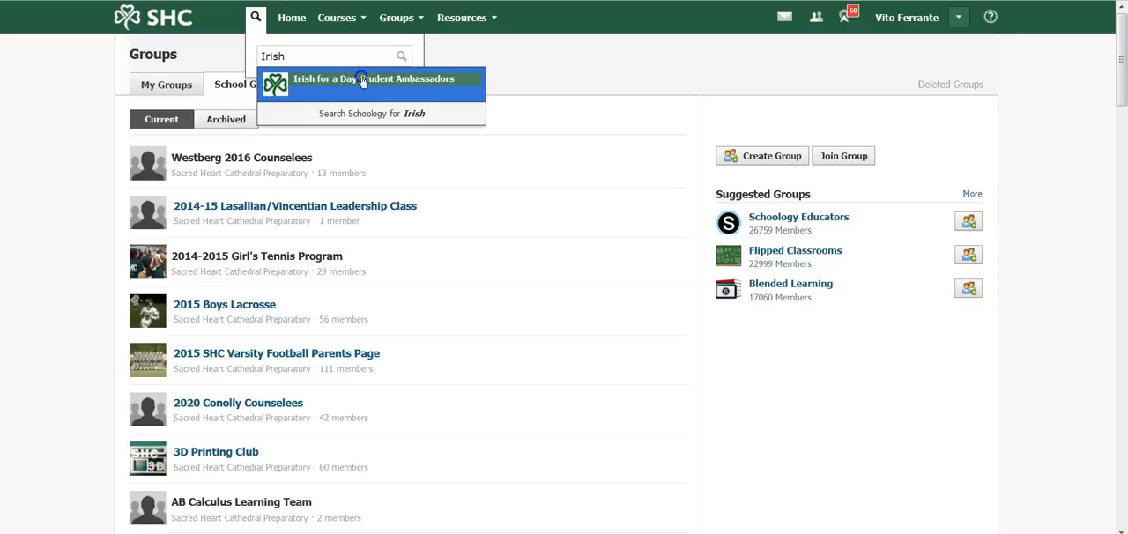
pyautogui.click(375, 77)
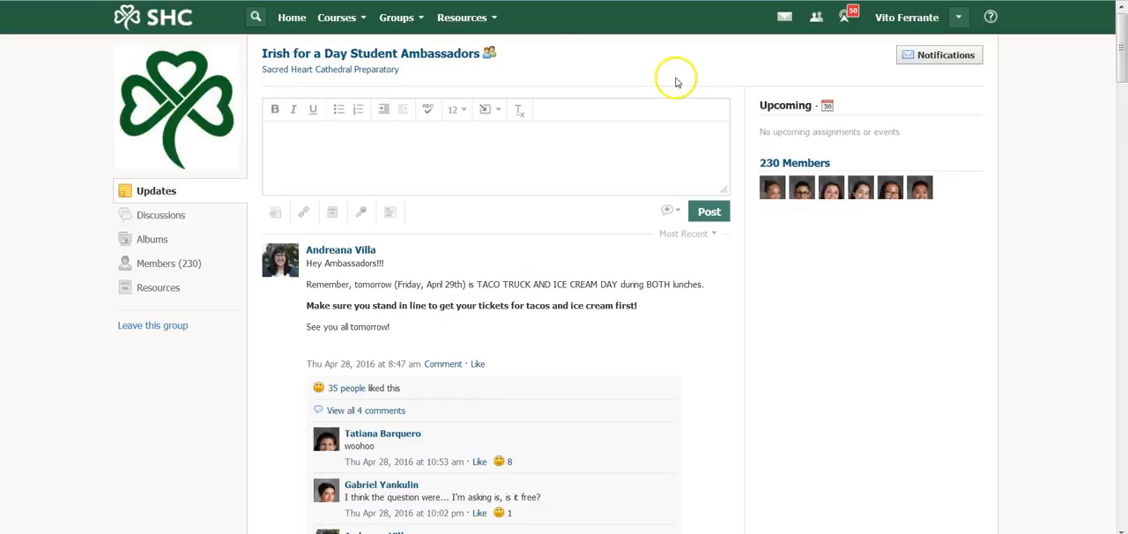
pyautogui.moveTo(677, 81)
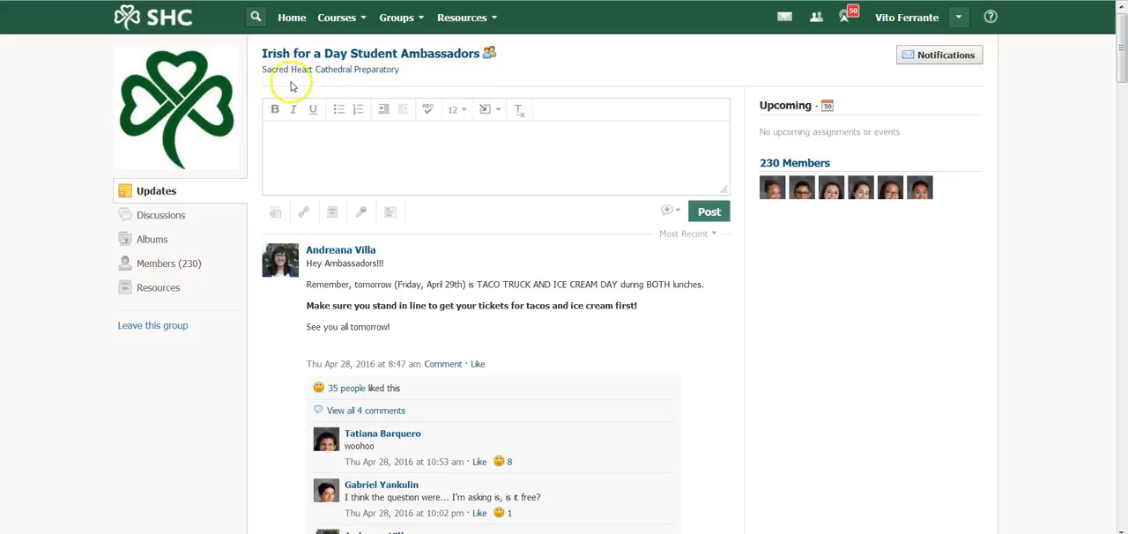
pyautogui.moveTo(303, 85)
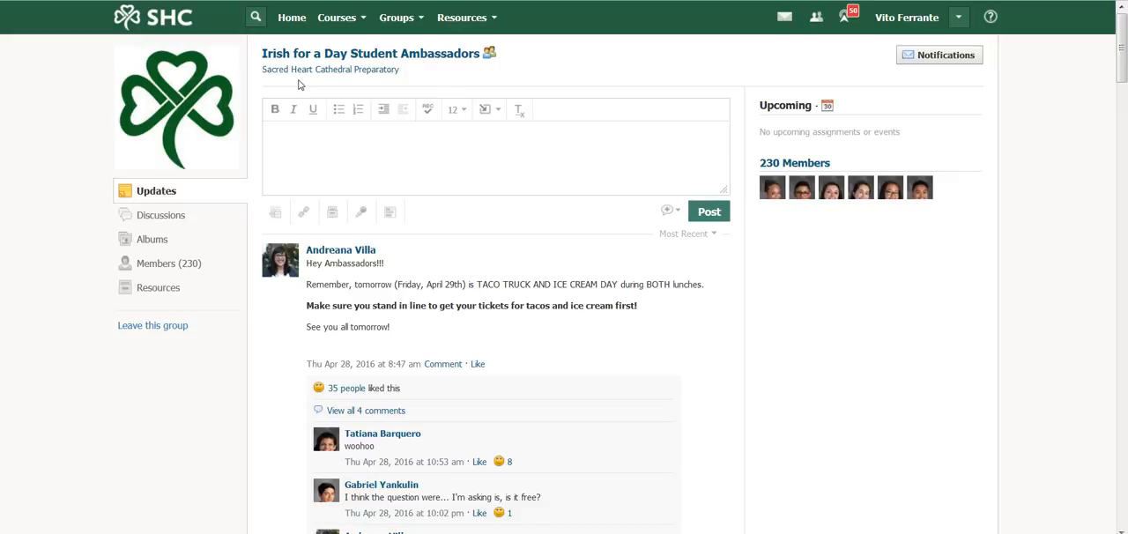
pyautogui.moveTo(624, 76)
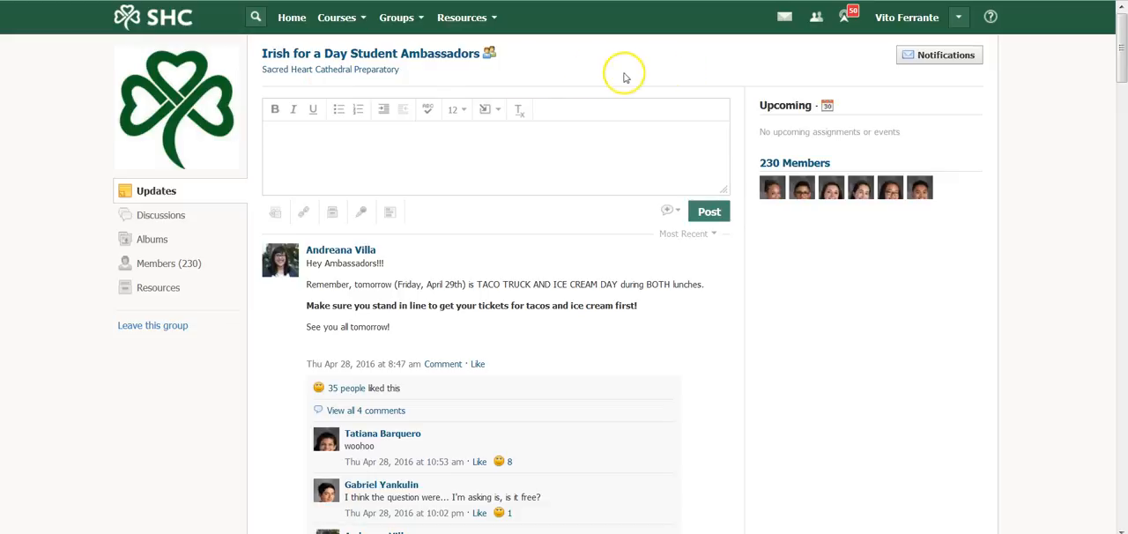
pyautogui.moveTo(292, 84)
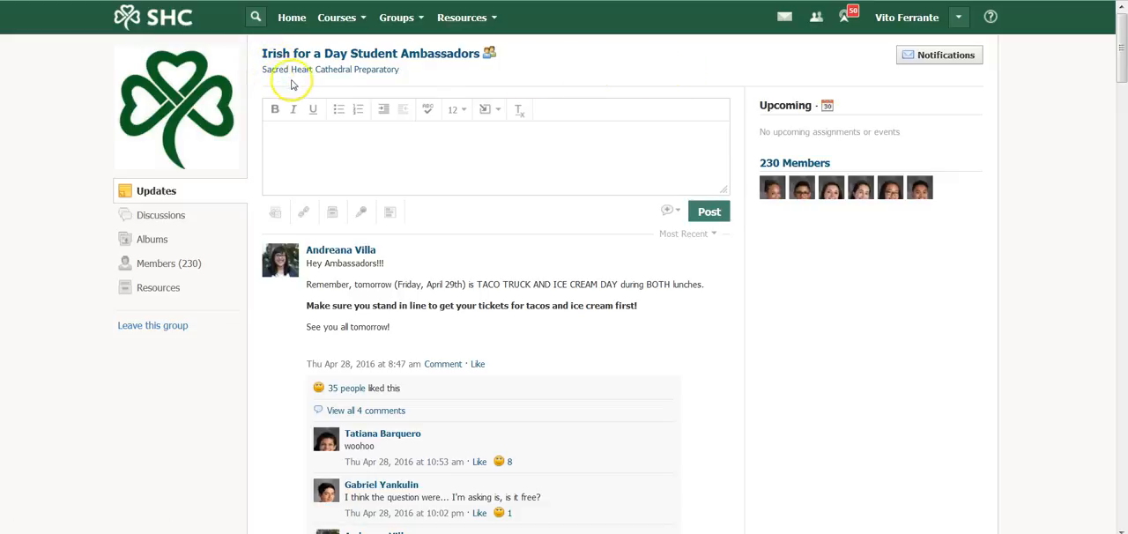
pyautogui.moveTo(209, 163)
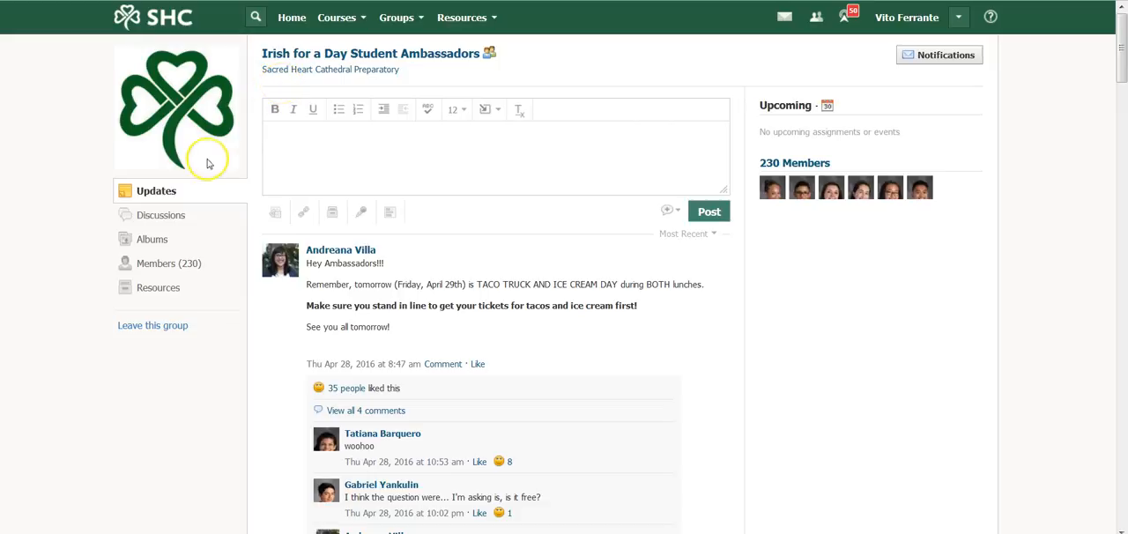
pyautogui.moveTo(163, 265)
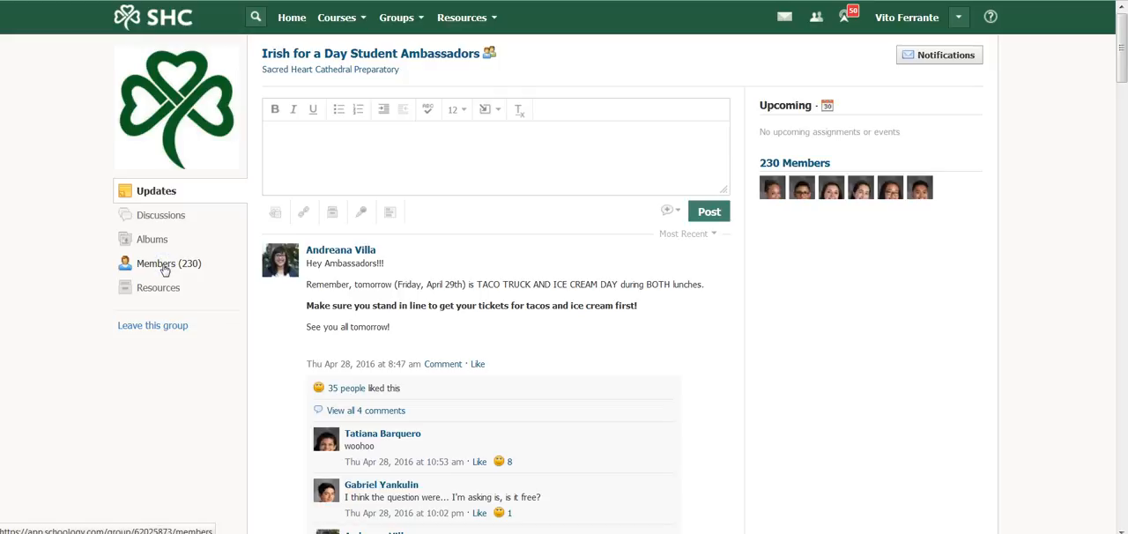
pyautogui.click(166, 264)
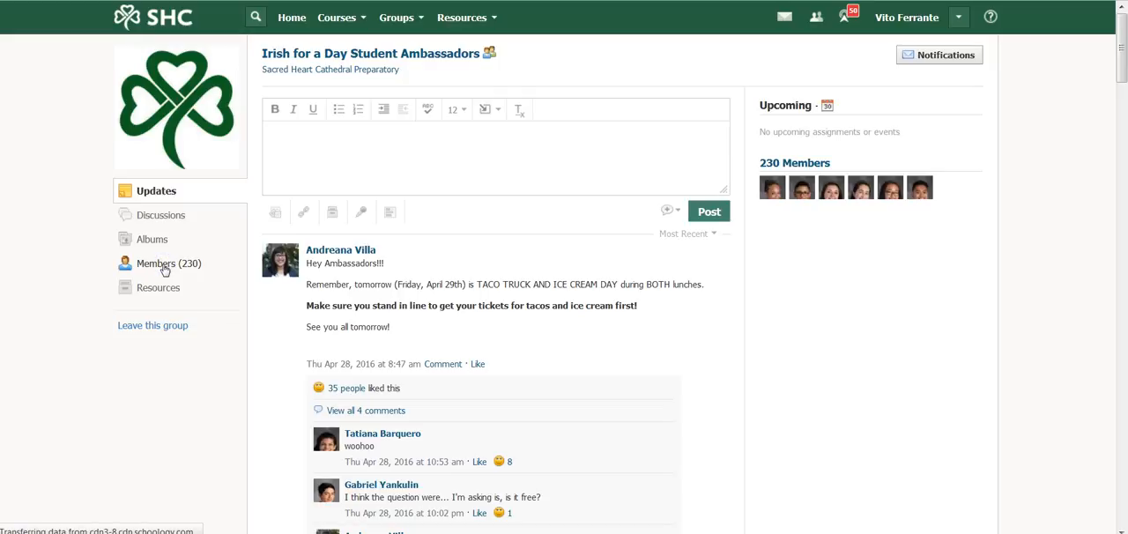
pyautogui.click(155, 263)
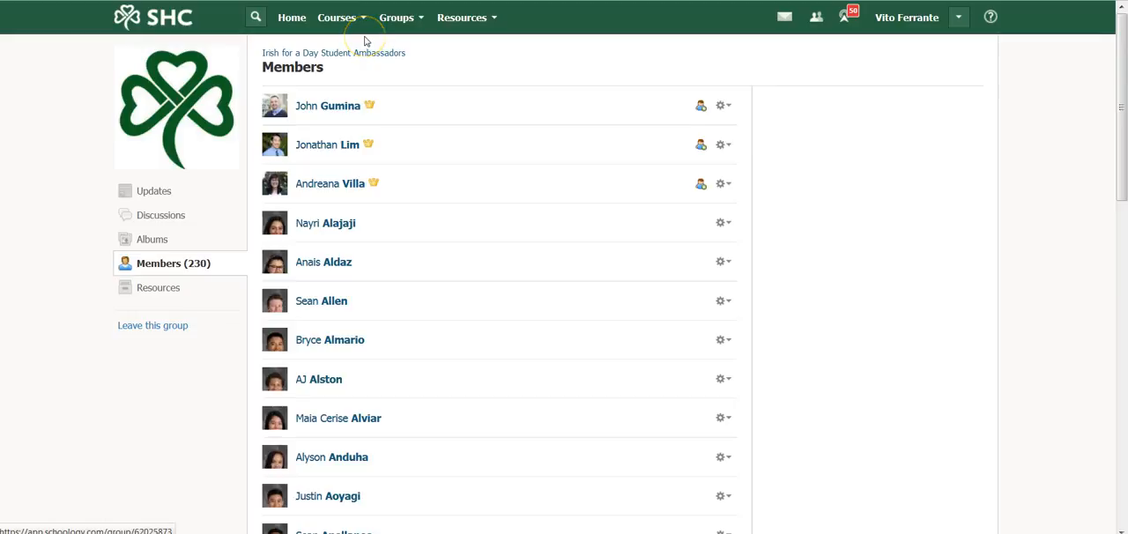
pyautogui.click(155, 190)
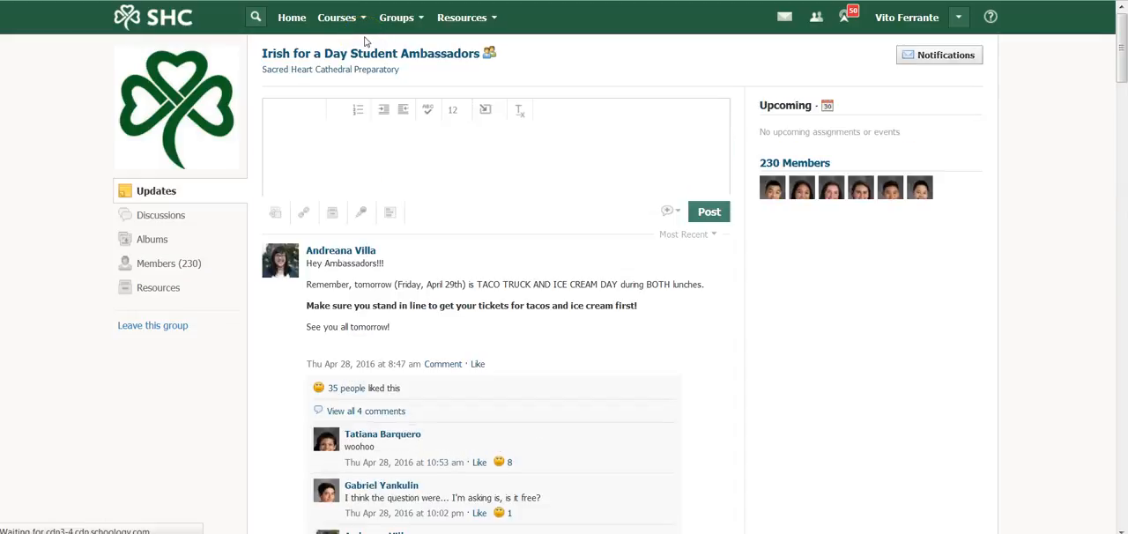
# Step: Return from the Irish for a Day group to the School Groups listing
pyautogui.click(494, 150)
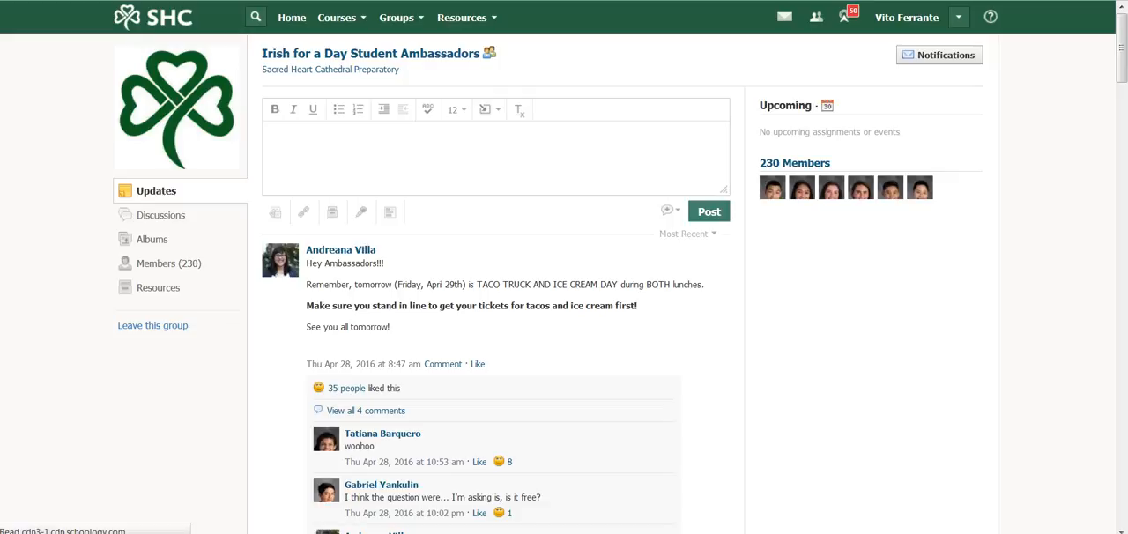
pyautogui.click(397, 18)
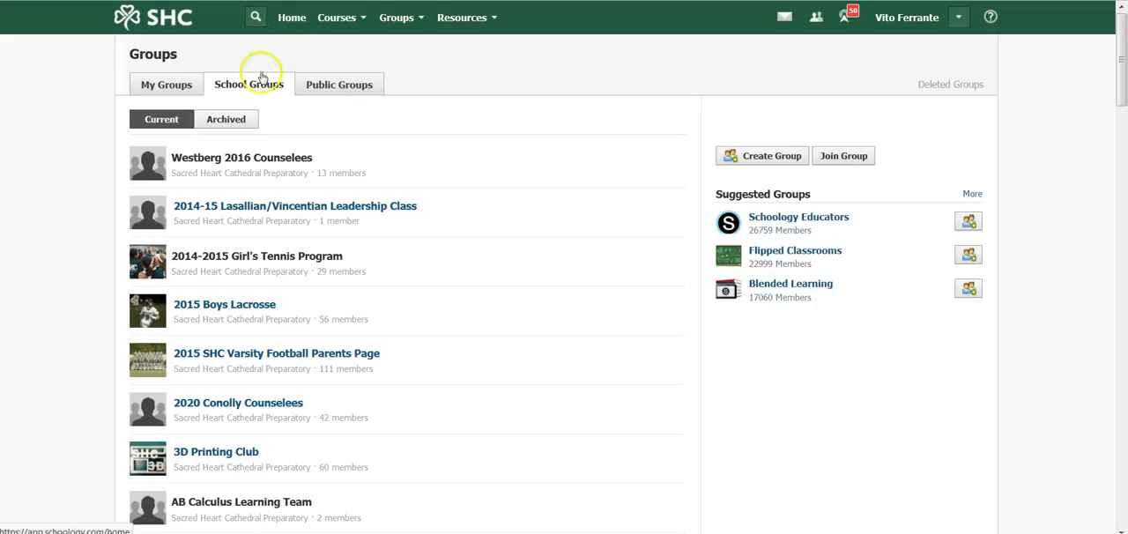